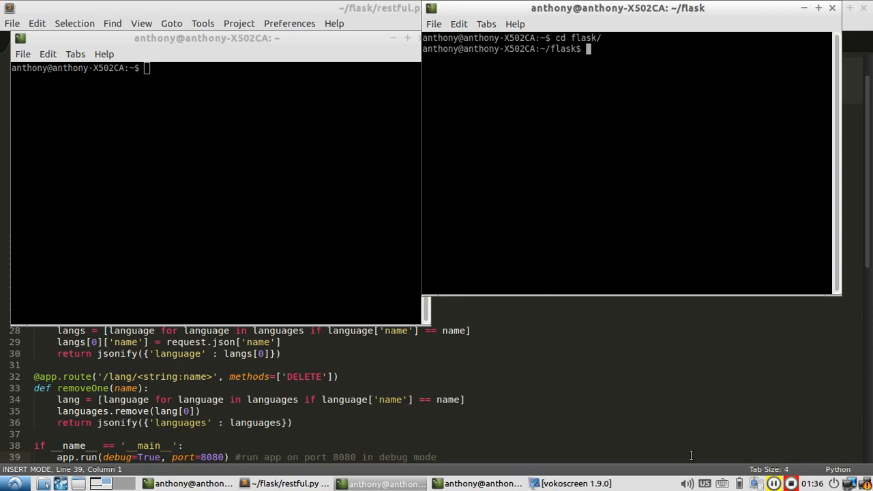
pyautogui.moveTo(594, 417)
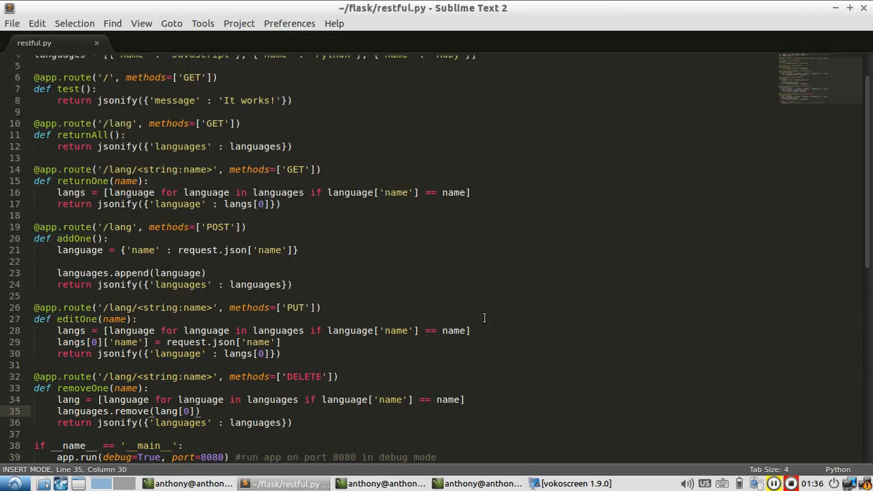
# Run restful.py on port 8080 in one terminal and start a Python REPL in the other.
pyautogui.click(137, 318)
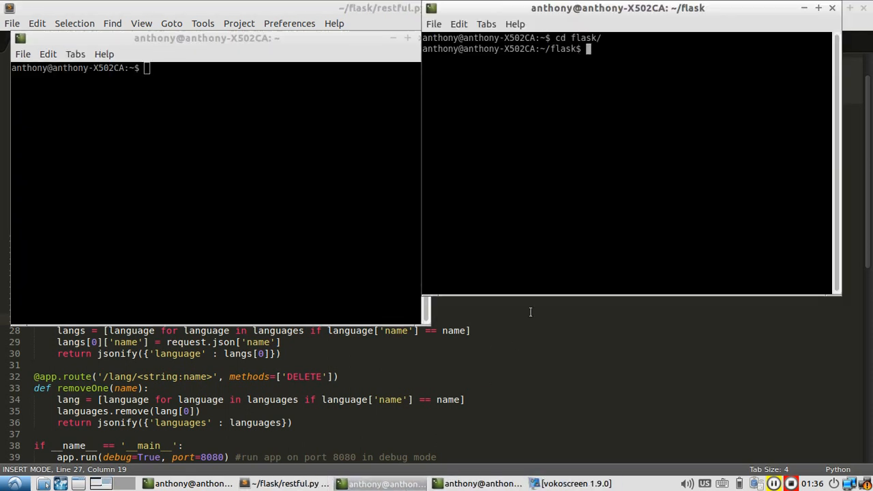
pyautogui.write('python flask')
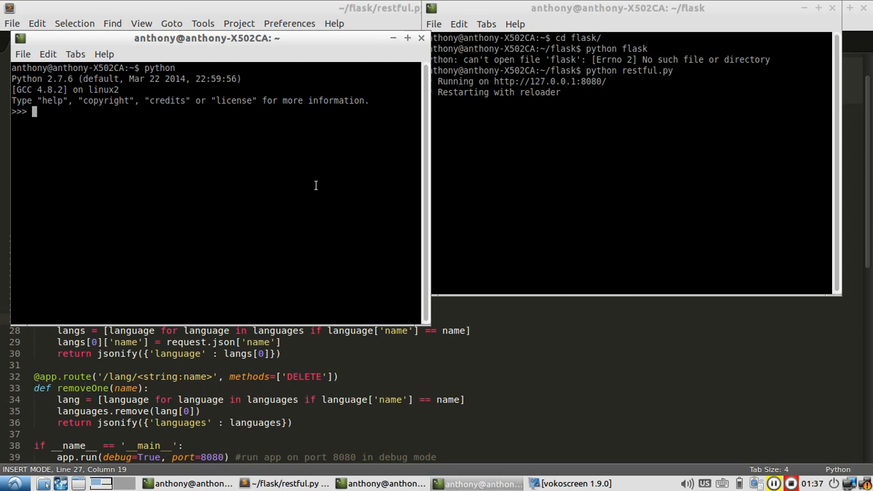
# Enter import requests at the >>> prompt.
pyautogui.write('import')
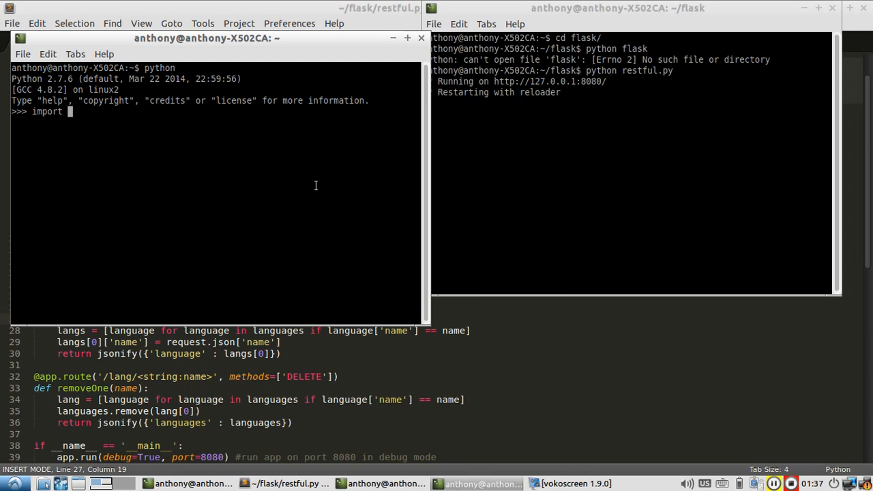
pyautogui.write('req')
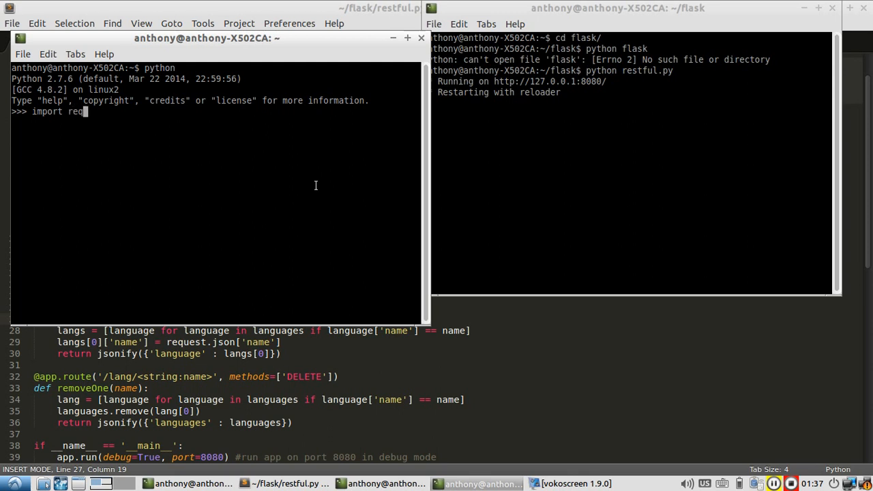
pyautogui.write('uests')
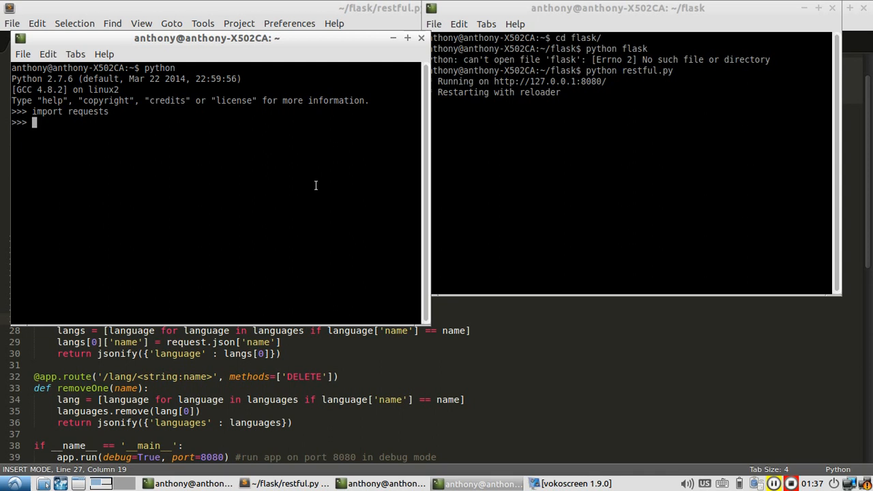
pyautogui.write('response =')
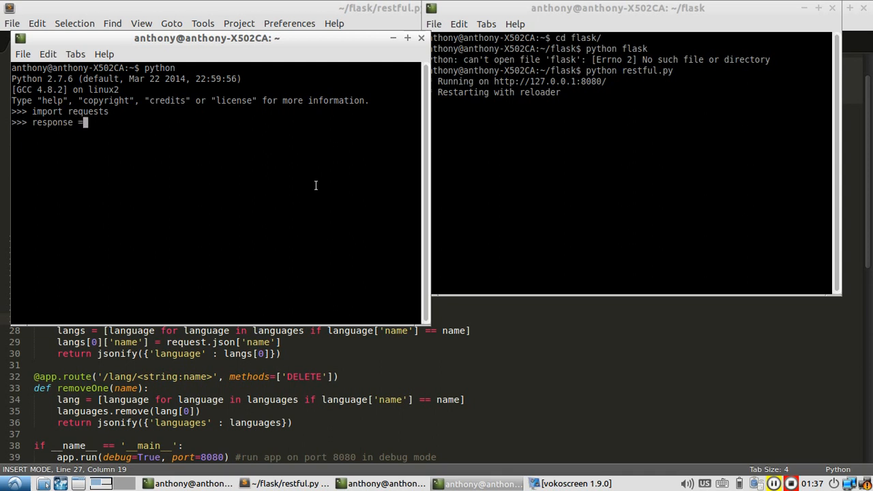
pyautogui.write('request.')
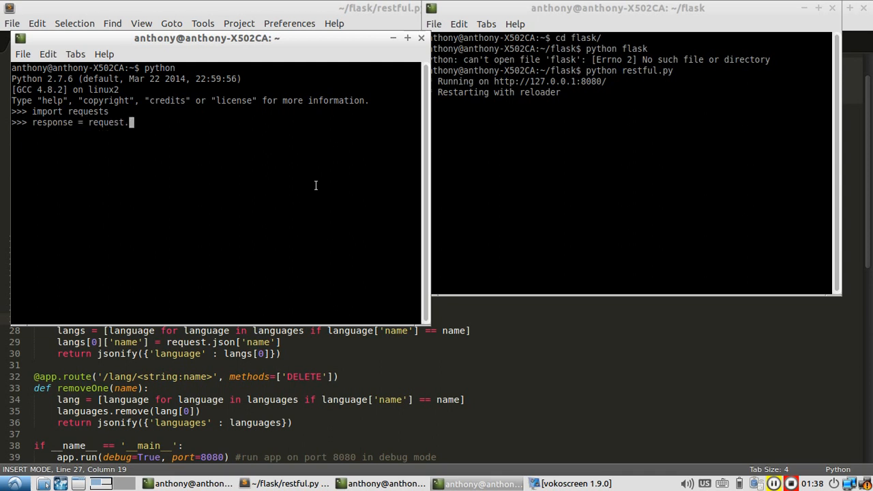
pyautogui.write('get(')
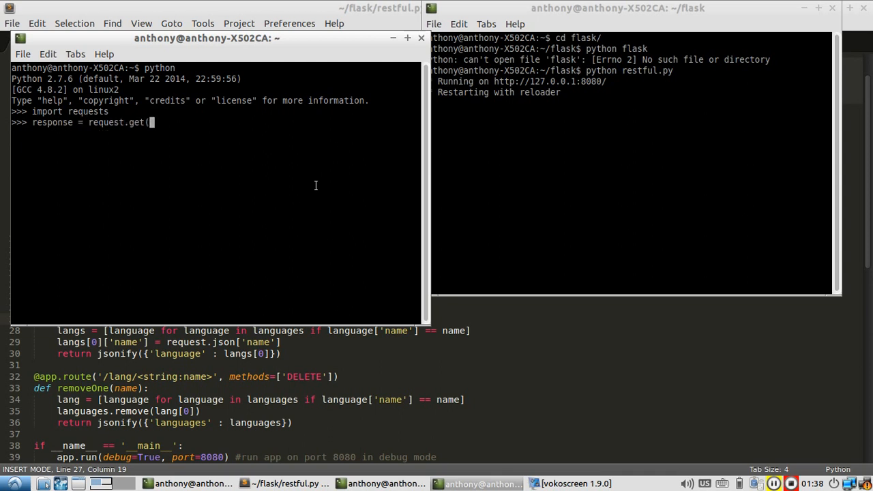
pyautogui.write('"http')
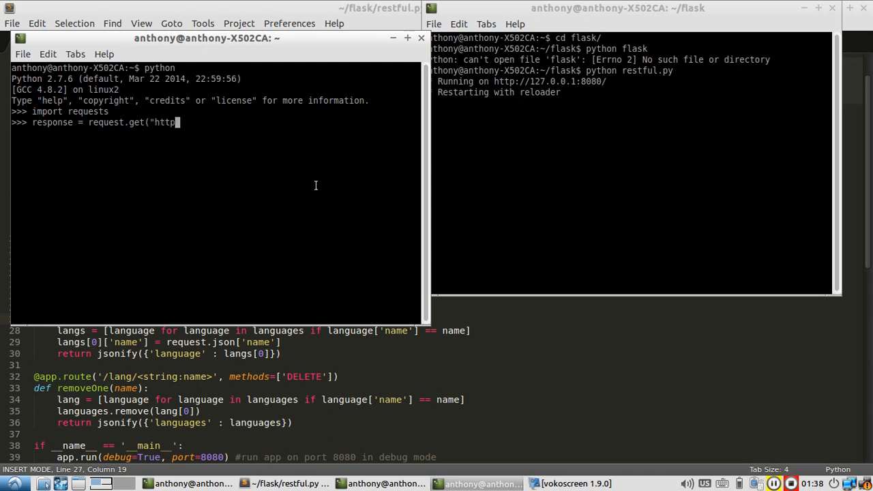
pyautogui.write('://1')
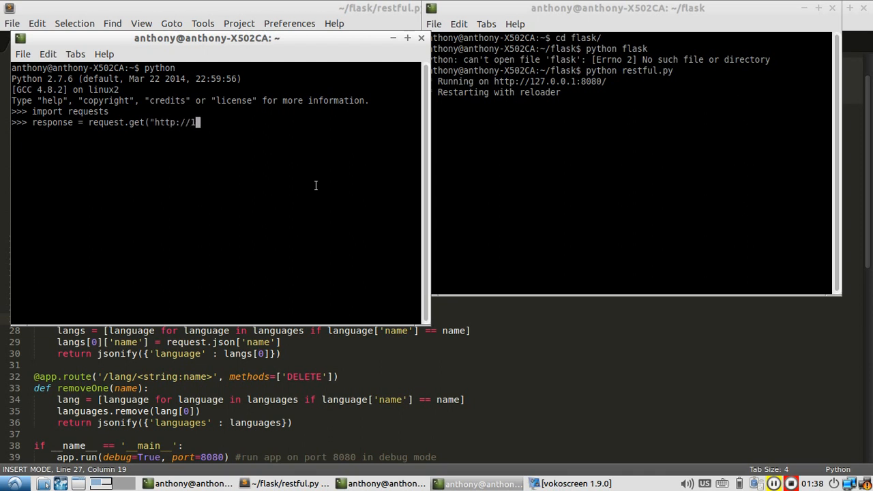
pyautogui.moveTo(354, 169)
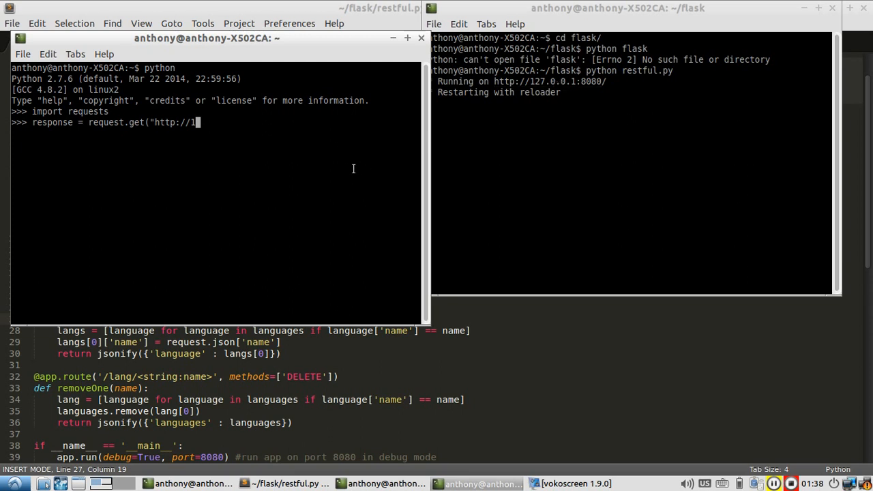
pyautogui.write('27.0.0.1:8080')
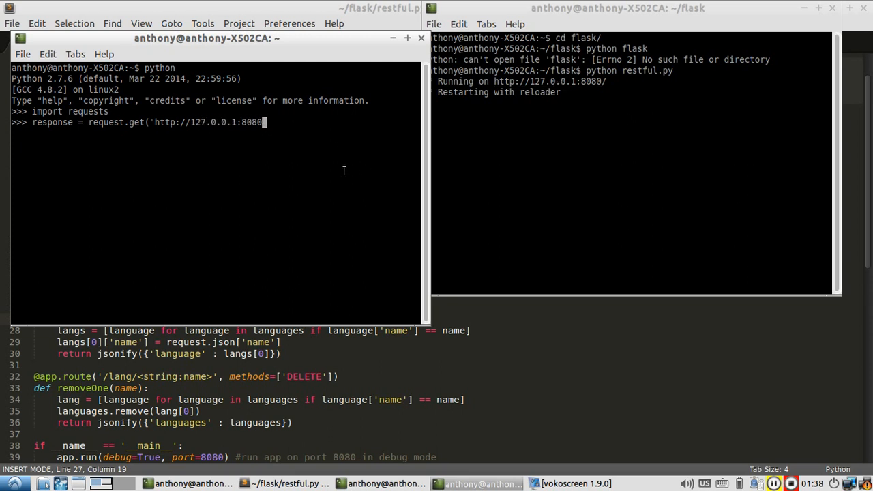
pyautogui.write('"')
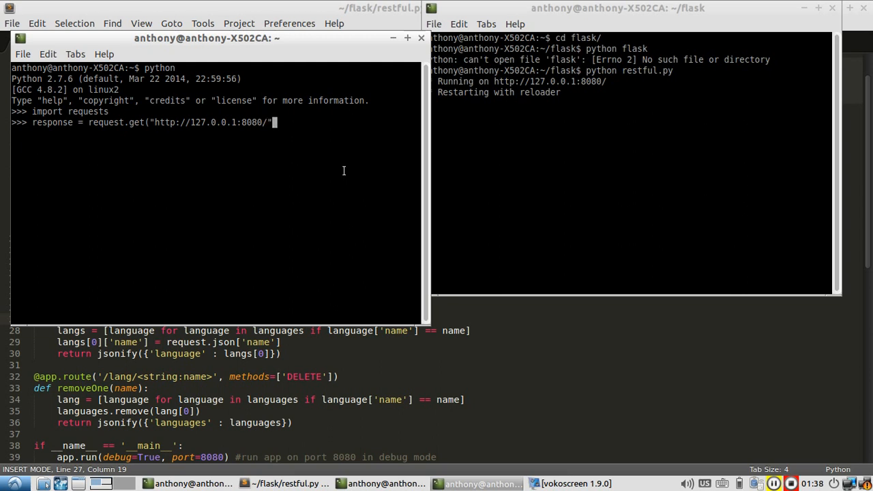
pyautogui.write(')')
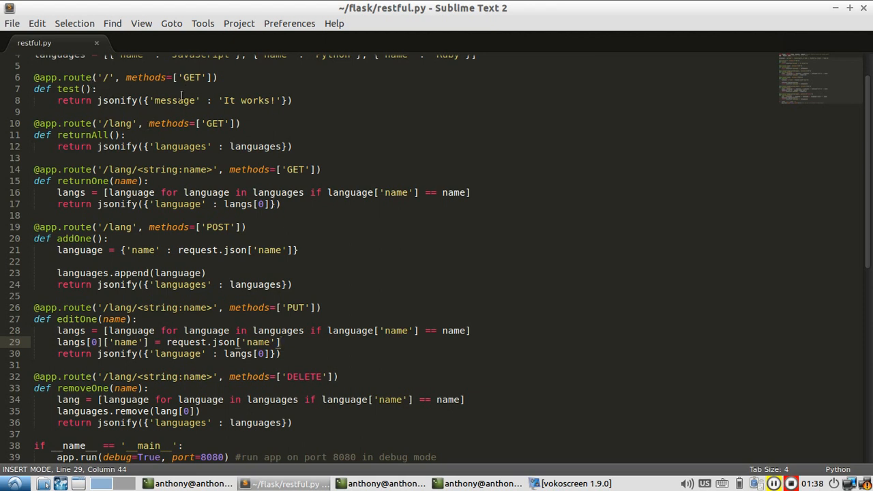
pyautogui.moveTo(354, 207)
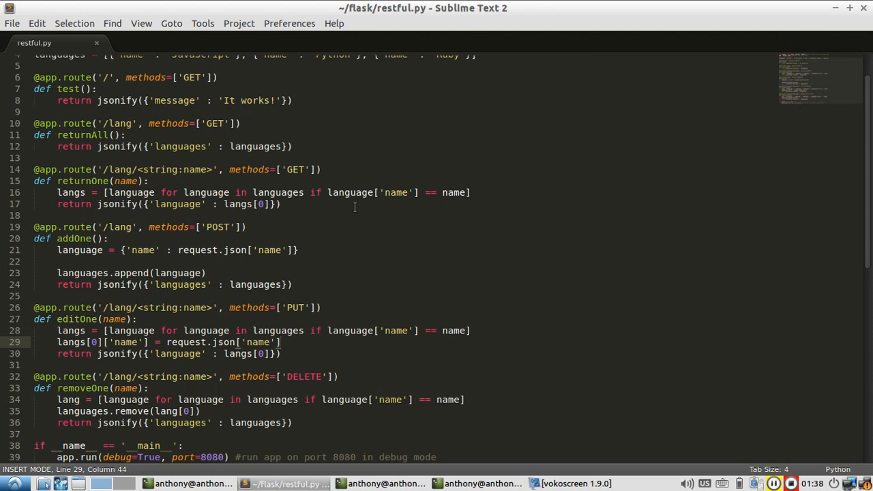
# Click in the restful.py editor before returning to the terminals to run the request.
pyautogui.click(481, 484)
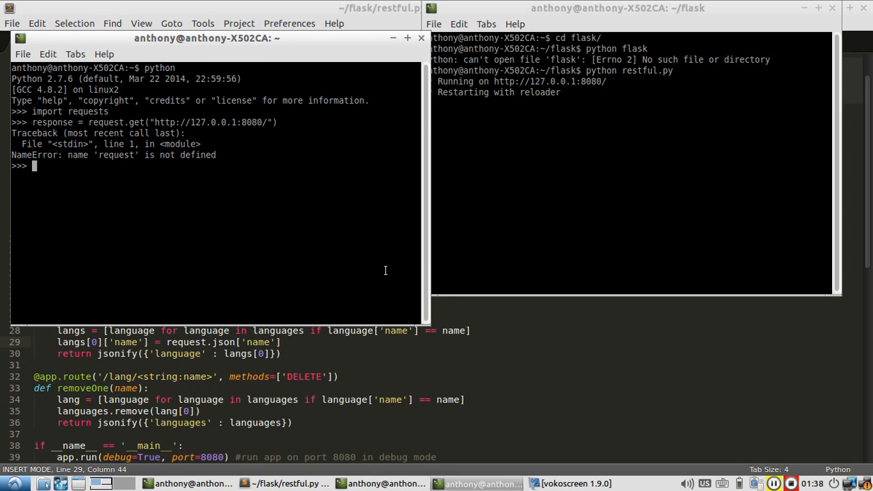
# Rerun the request as requests.get, check the server log, and show response.json().
pyautogui.press('Up')
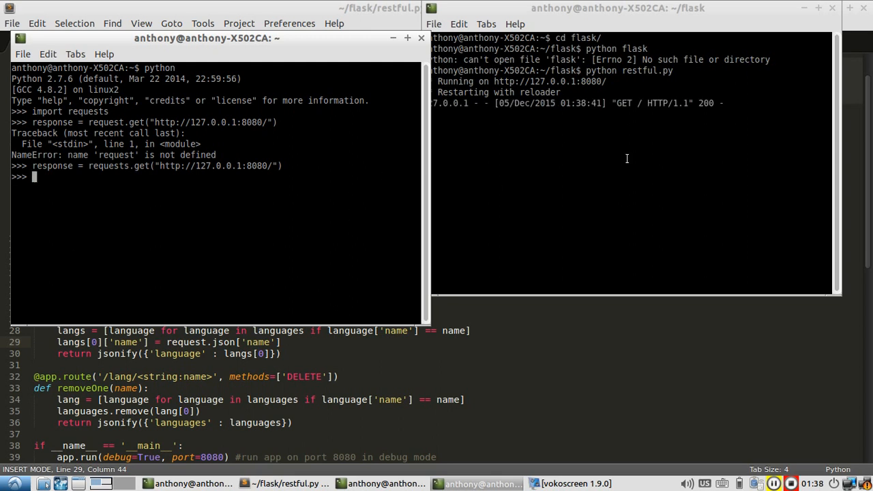
pyautogui.click(614, 8)
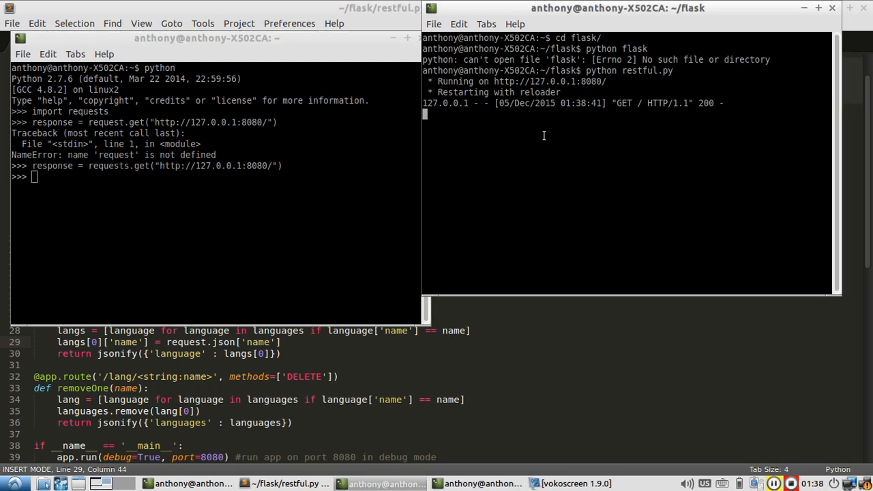
pyautogui.write('response.jso')
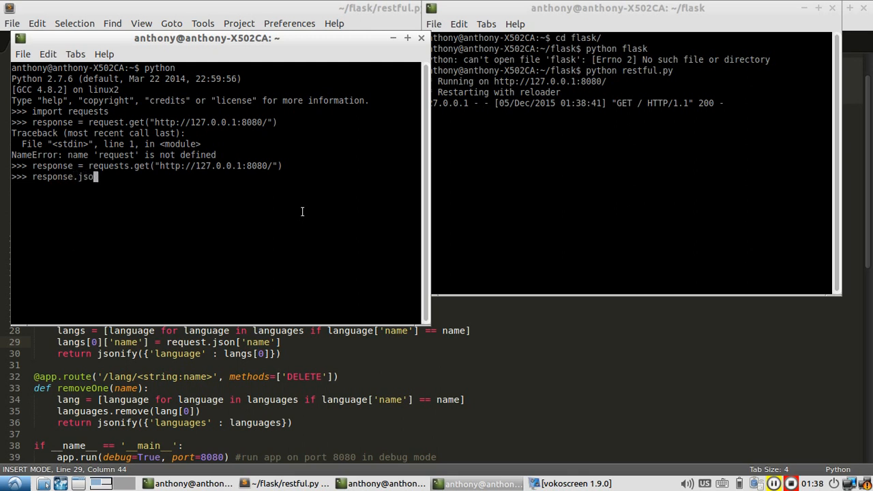
pyautogui.write('n()')
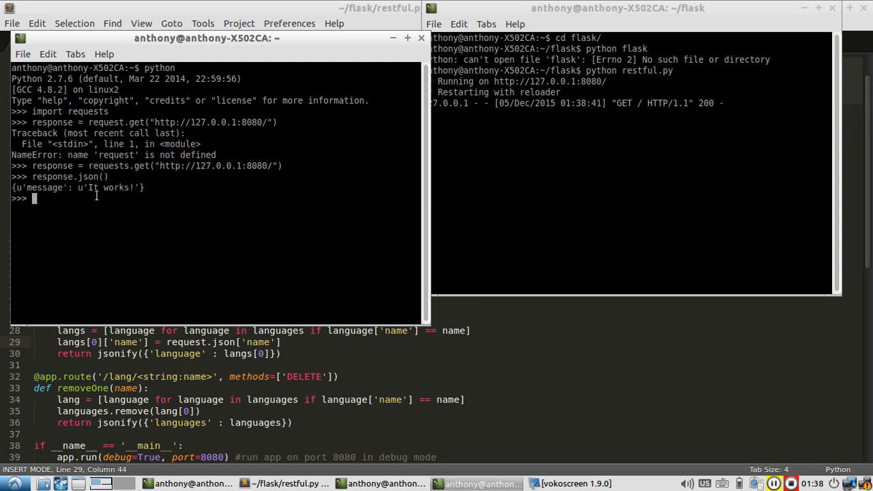
pyautogui.moveTo(160, 221)
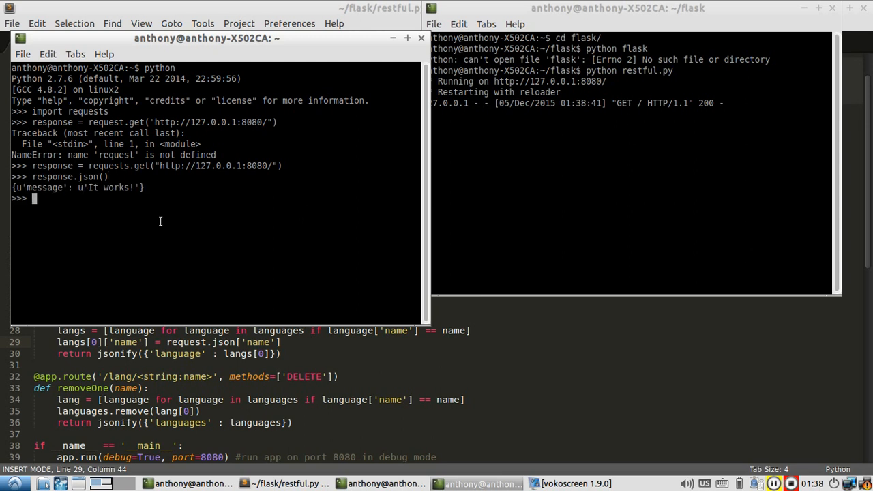
pyautogui.moveTo(180, 215)
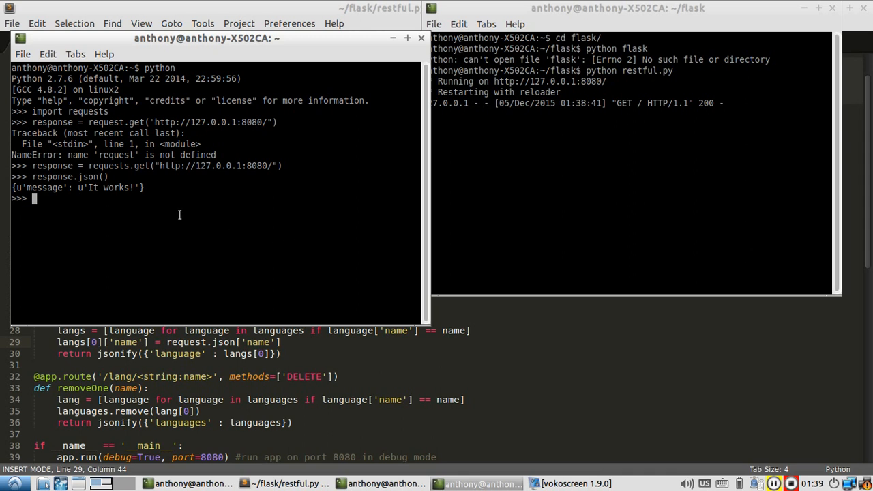
pyautogui.write('response =')
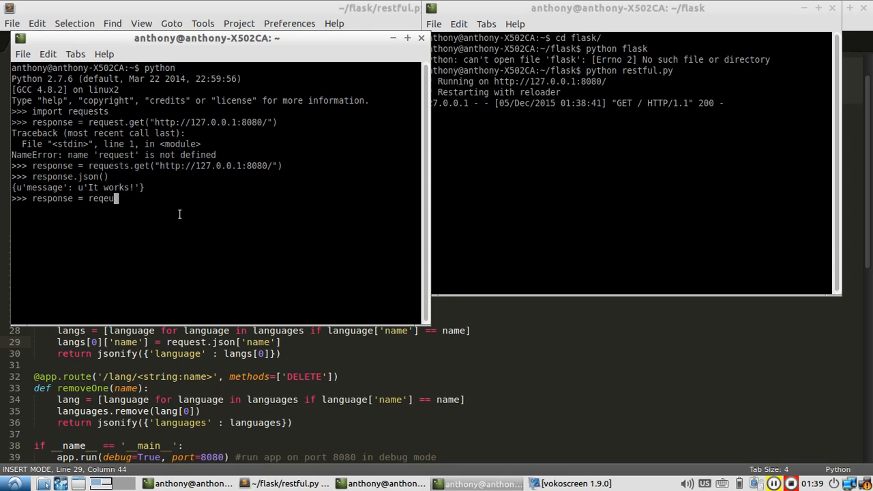
pyautogui.write('requests.')
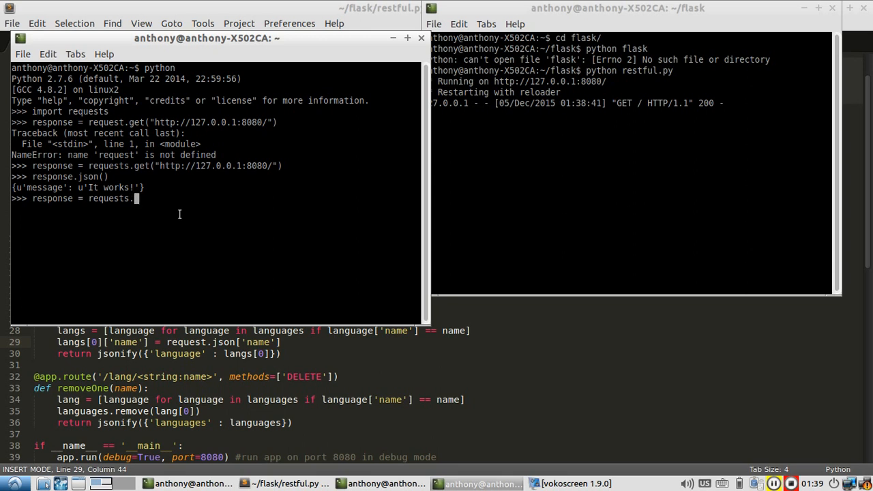
pyautogui.write('get("http://127.0.0')
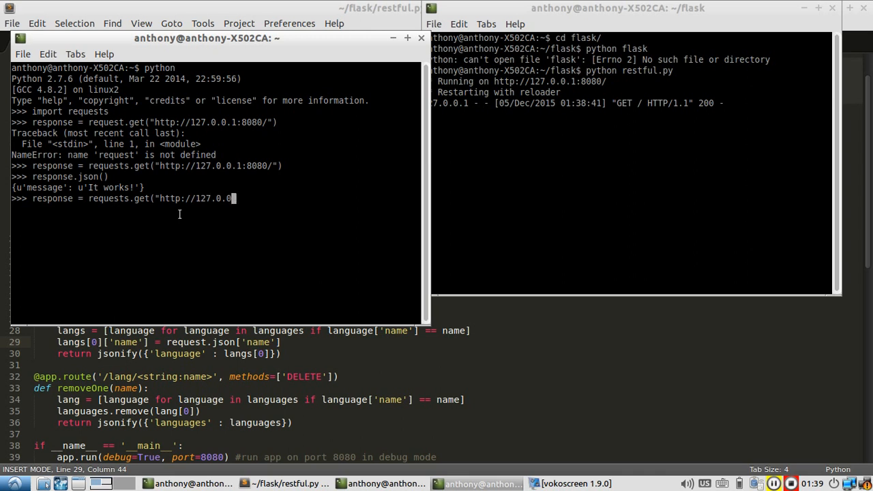
pyautogui.write('.1:8080')
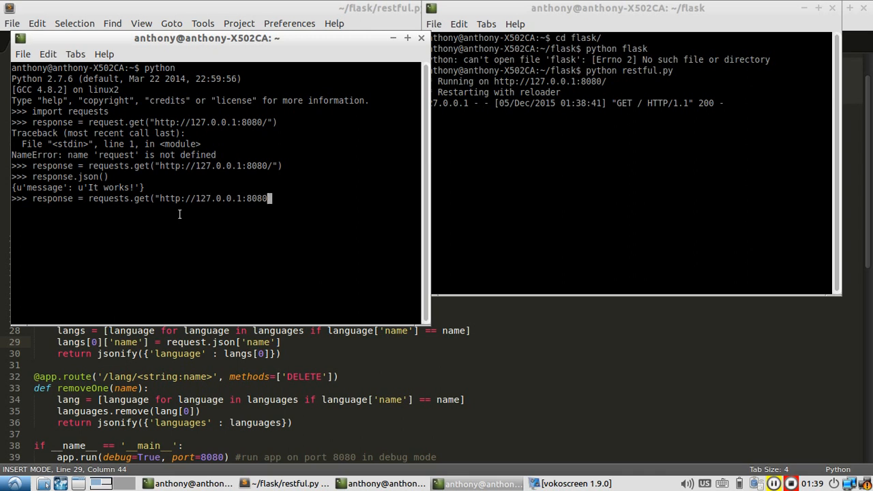
pyautogui.write('/lang')
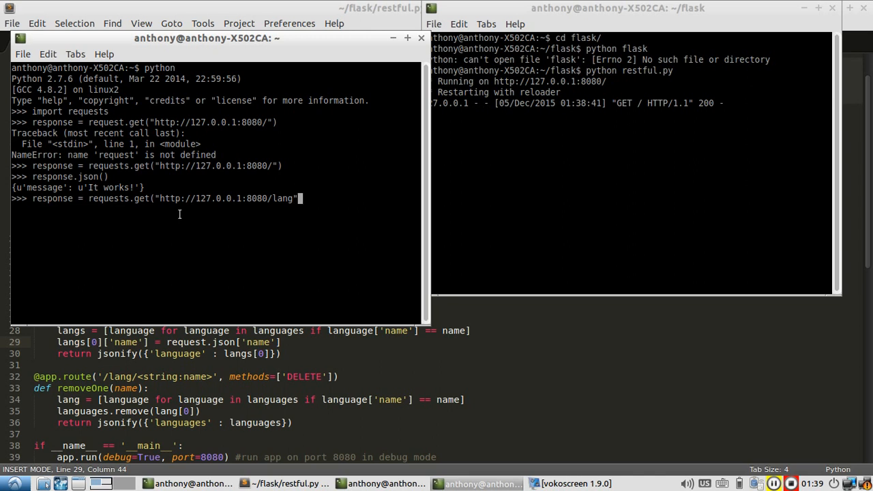
pyautogui.write(')')
pyautogui.write('response.json()')
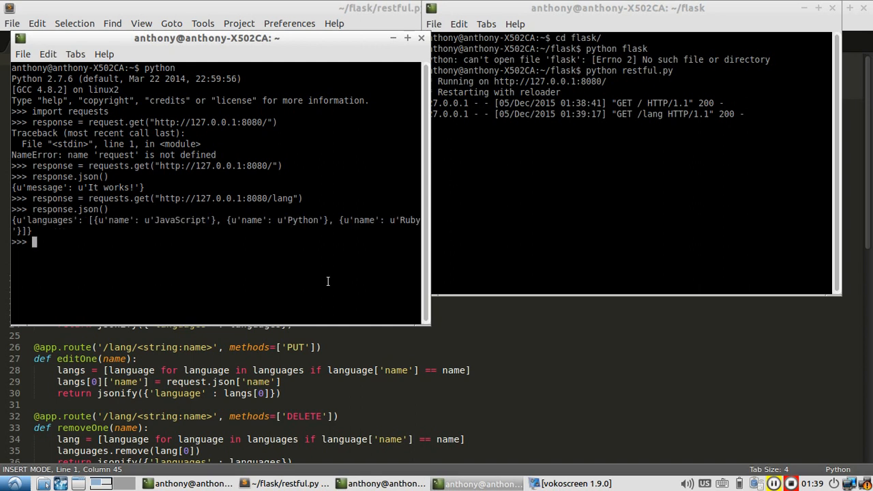
pyautogui.moveTo(233, 226)
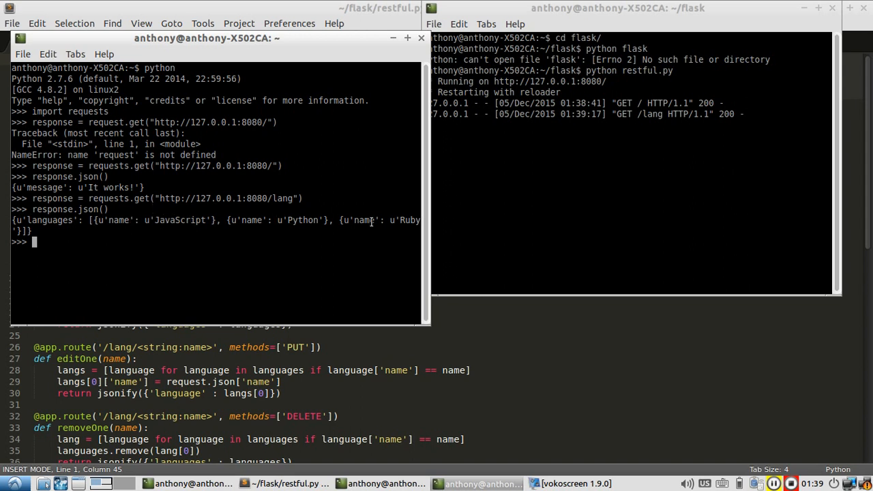
pyautogui.moveTo(255, 245)
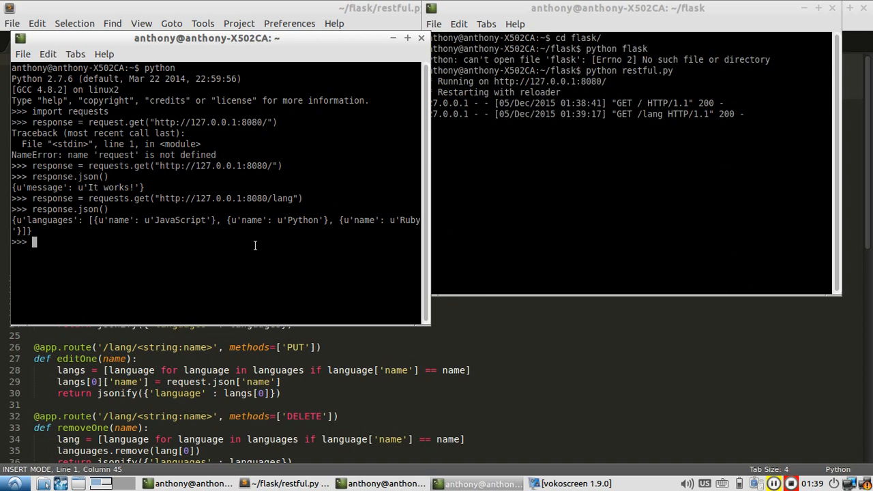
# Store response.json() in jsonObj and display jsonObj["languages"].
pyautogui.write('jsonObj =')
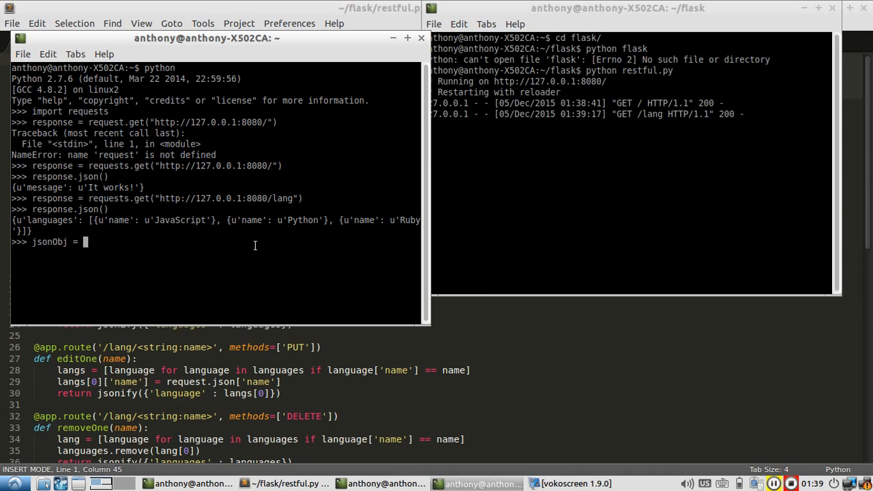
pyautogui.write('response.json(')
pyautogui.write('jsonObj')
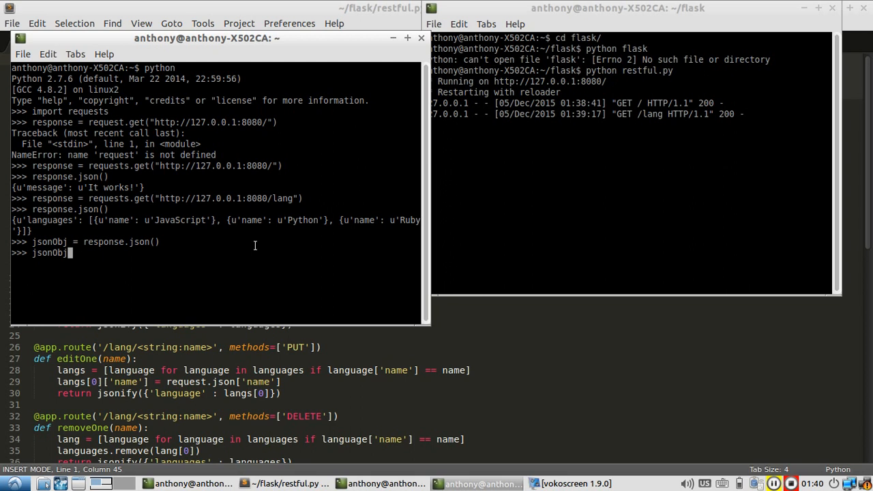
pyautogui.write('["')
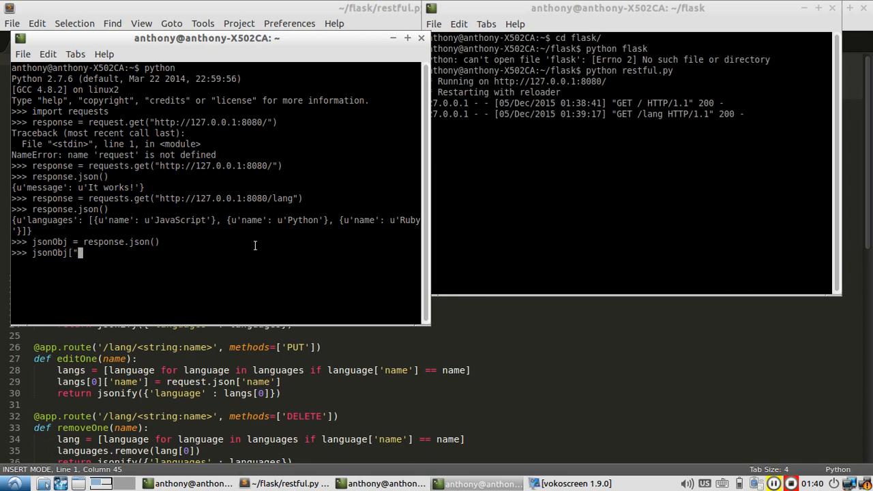
pyautogui.write('langaugag')
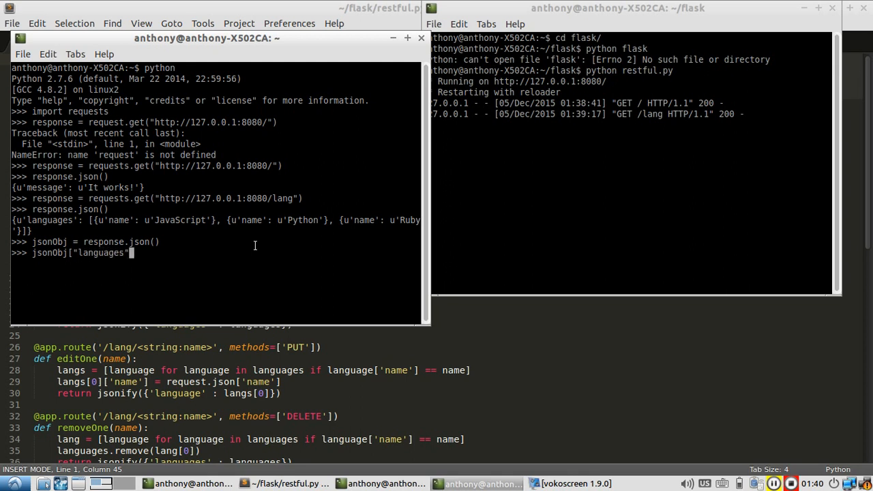
pyautogui.press('Return')
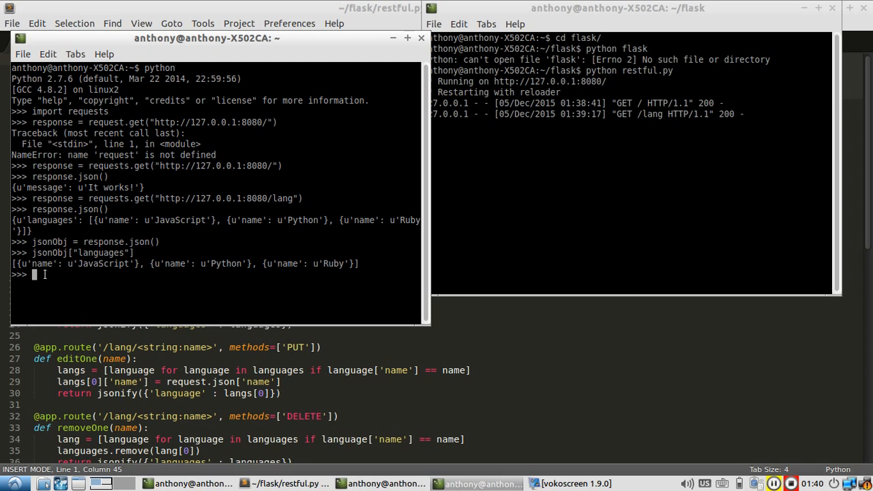
# Show jsonObj["languages"][0] and its name, 'JavaScript'.
pyautogui.write('jsonObj["languages"][')
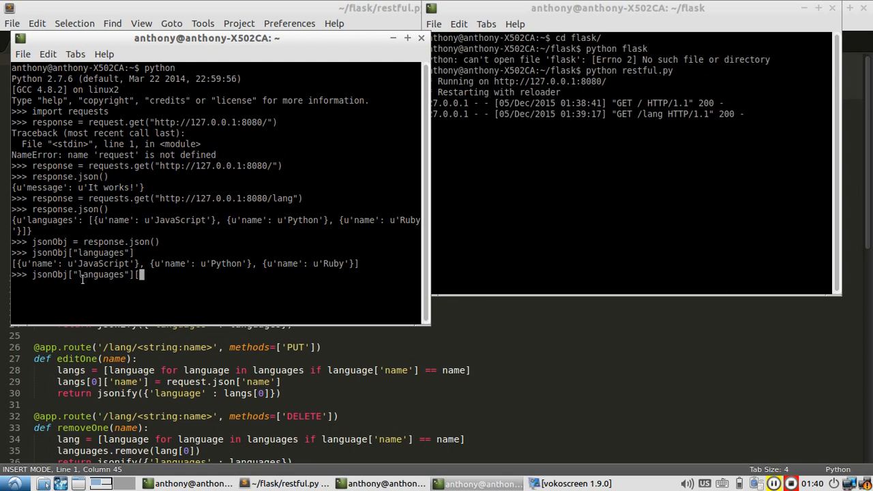
pyautogui.write('0]')
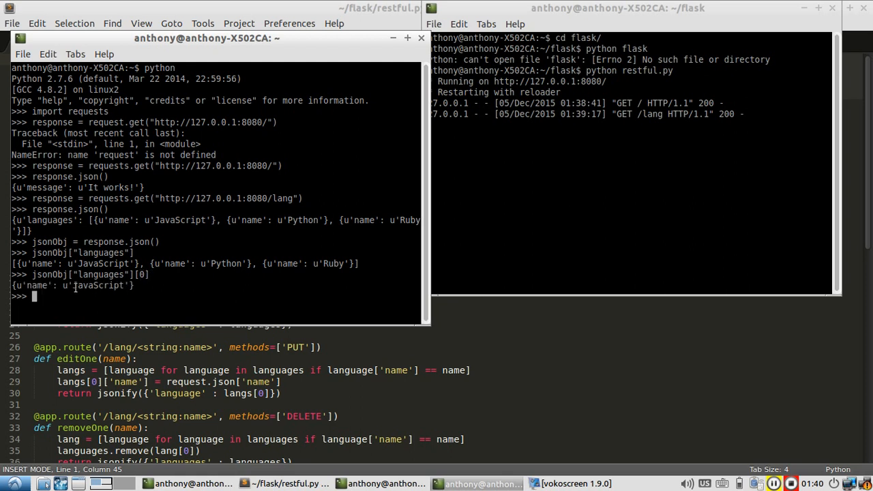
pyautogui.write('jsonObj["languages"][0][')
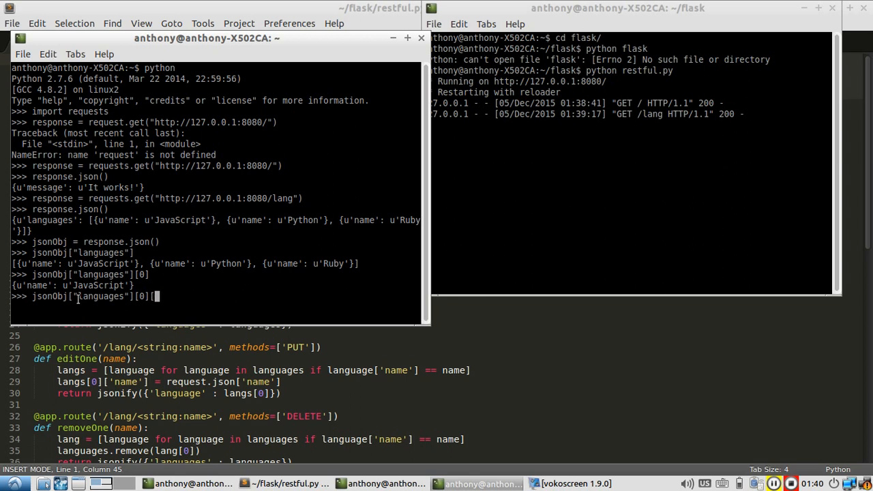
pyautogui.write('["name"]')
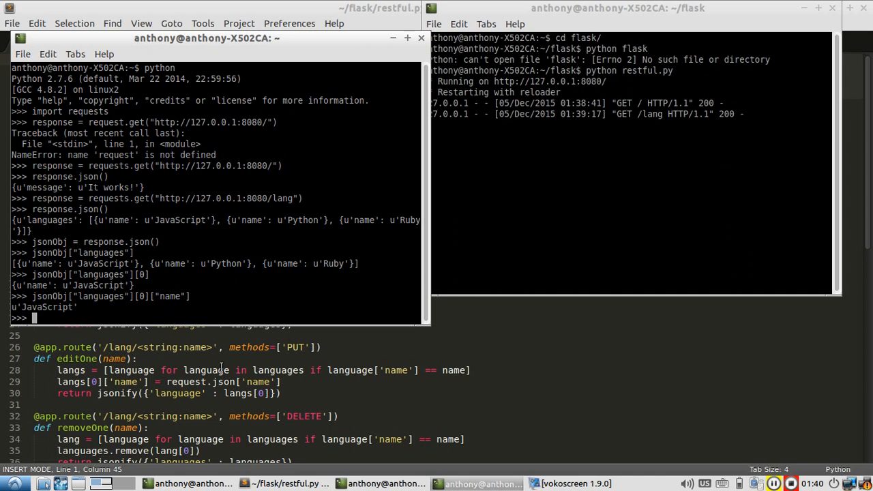
# Type response = requests.post to 127.0.0.1:8080/lang with json={"name":"C#"}.
pyautogui.click(287, 484)
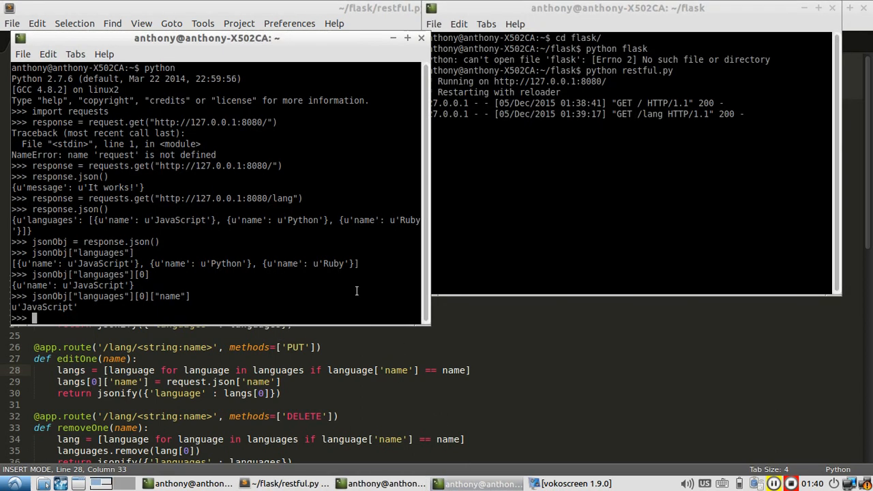
pyautogui.write("response = requests.post('")
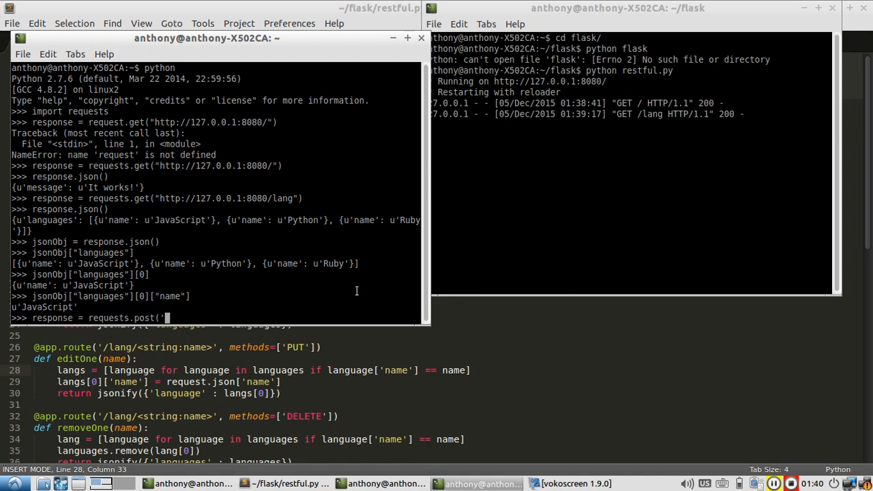
pyautogui.write('"http://')
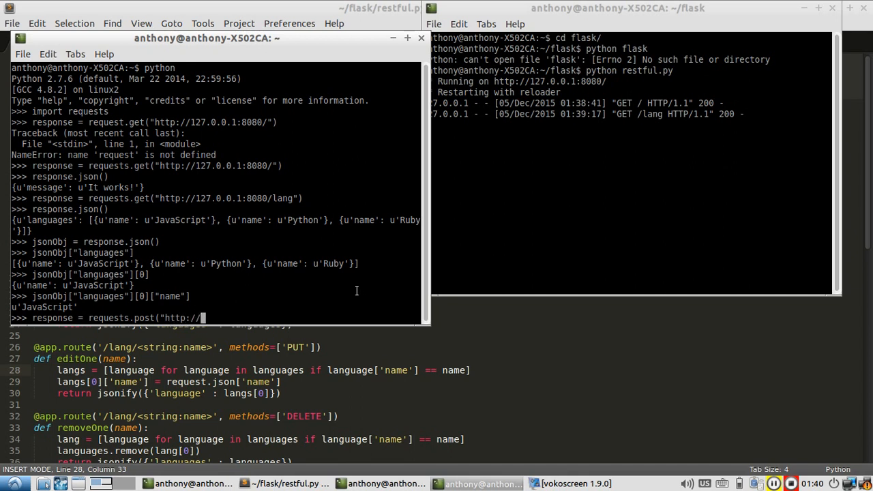
pyautogui.write('127.0.0.1')
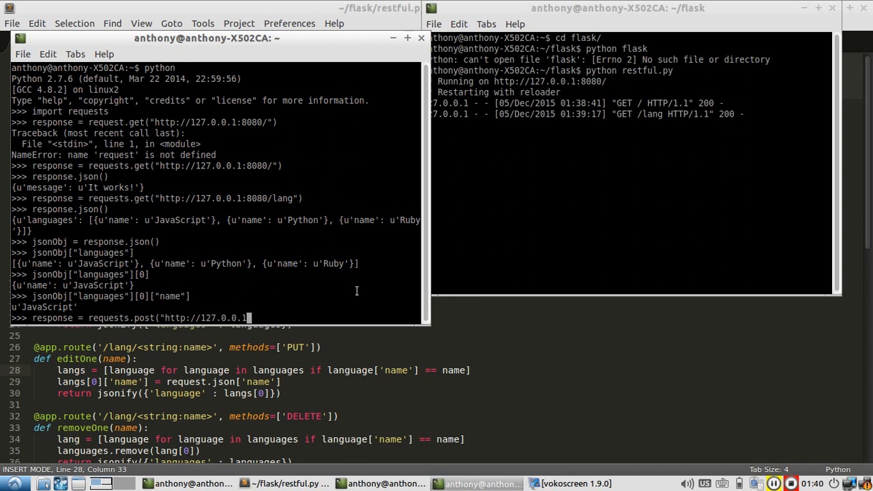
pyautogui.write('8080')
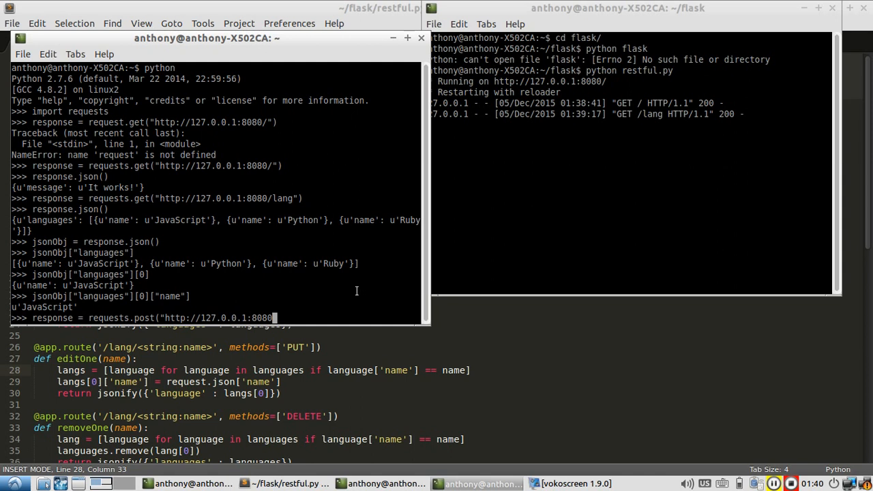
pyautogui.write('/lang"')
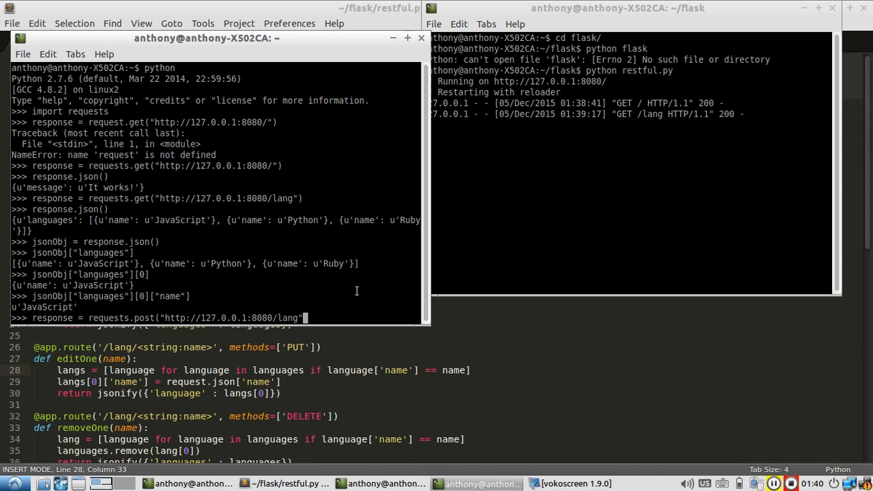
pyautogui.write(', json')
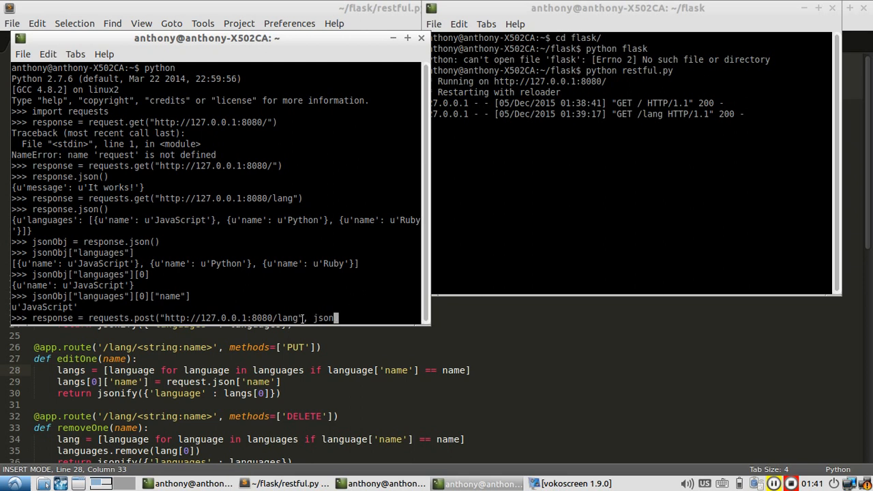
pyautogui.write('n')
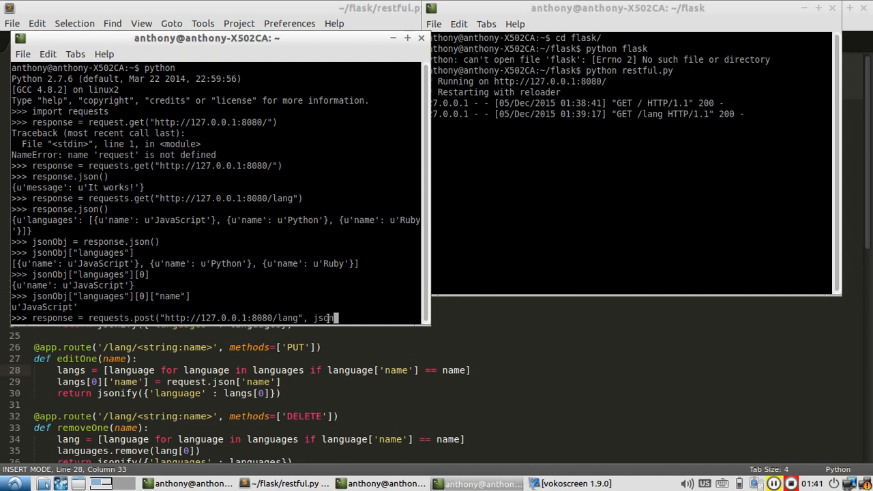
pyautogui.write('={')
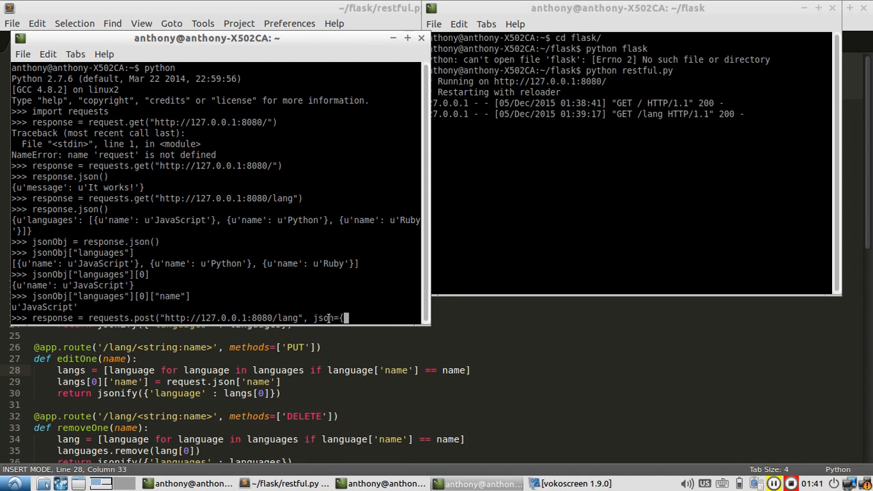
pyautogui.write('{"name"')
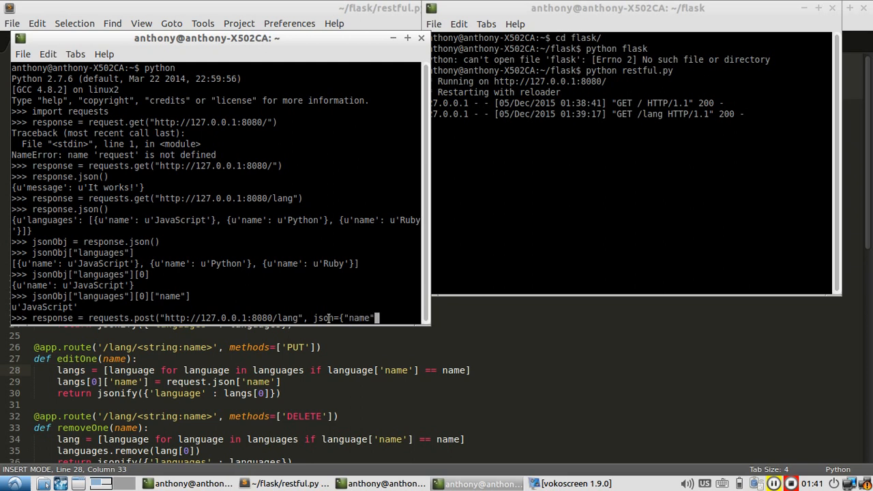
pyautogui.write(':"C#"')
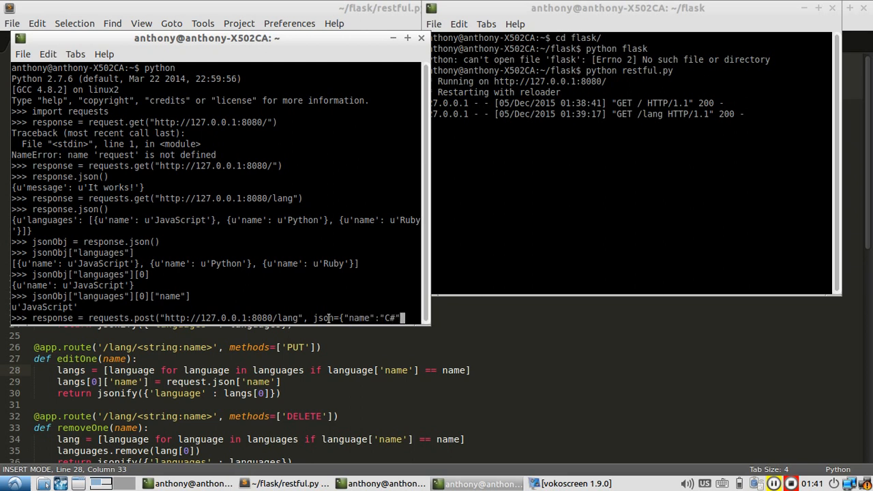
pyautogui.write('})')
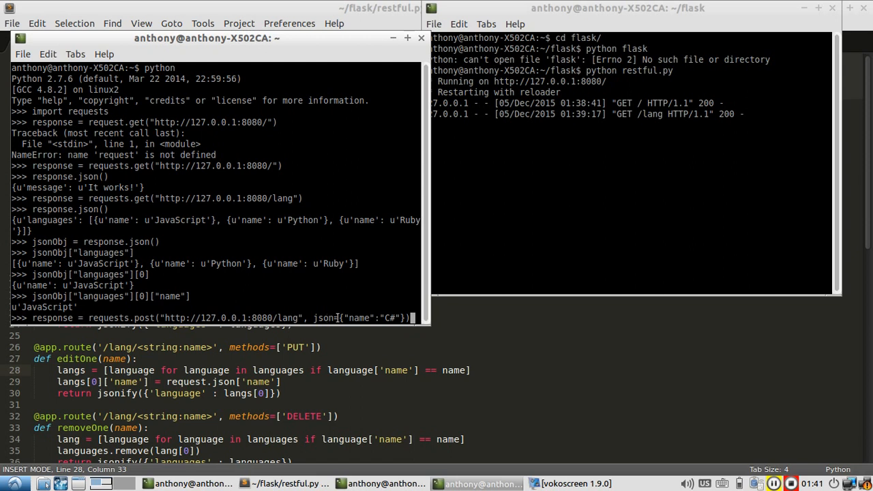
pyautogui.moveTo(173, 296)
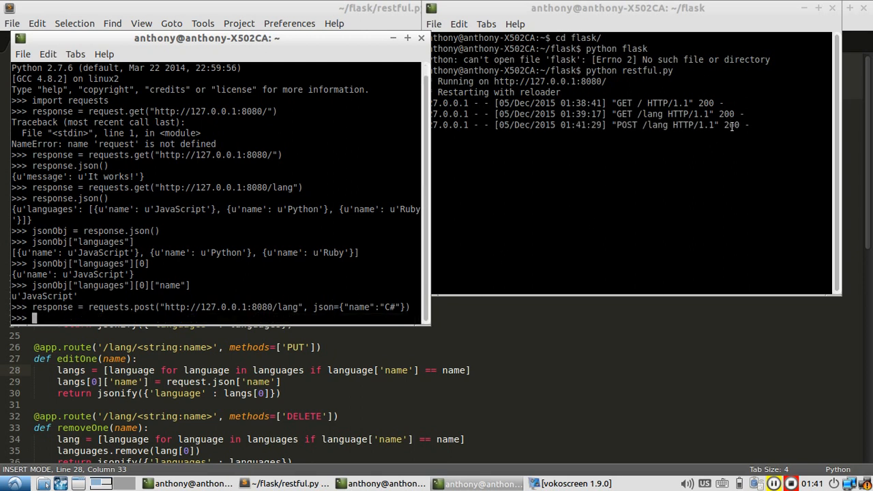
# Evaluate response for <Response [200]> and list languages via response.json(), now including C#.
pyautogui.write('re')
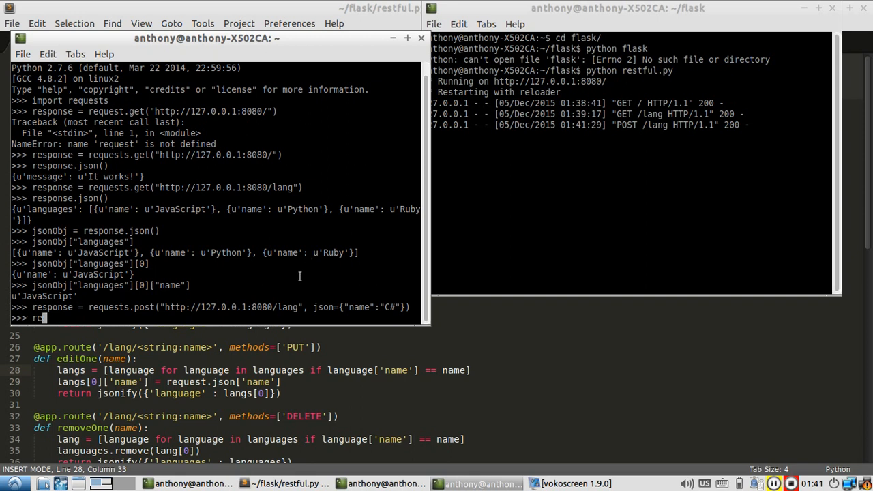
pyautogui.write('response')
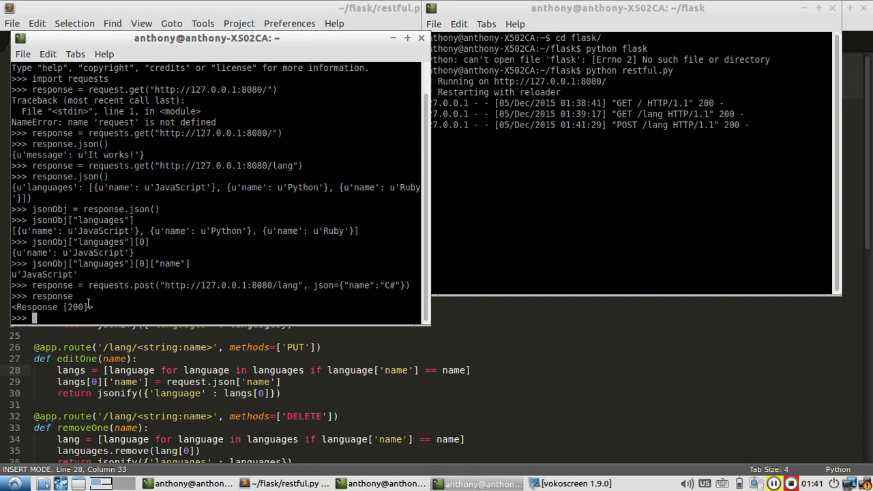
pyautogui.moveTo(190, 309)
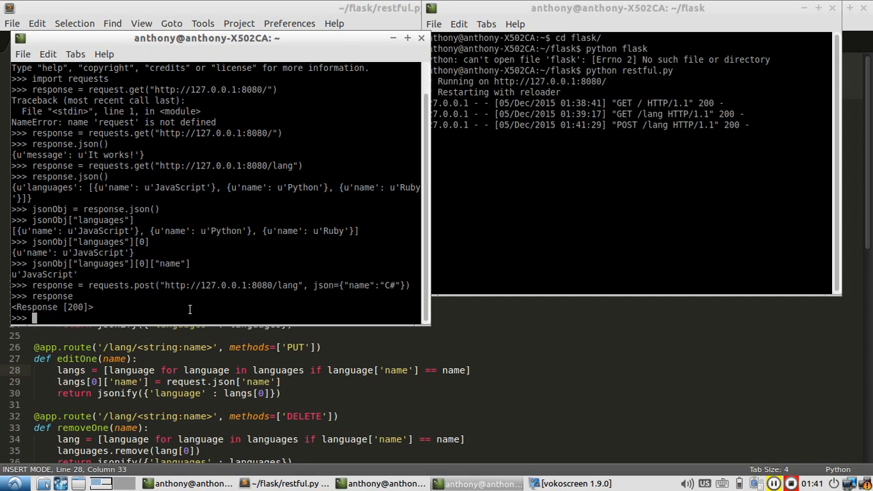
pyautogui.write('response.json(')
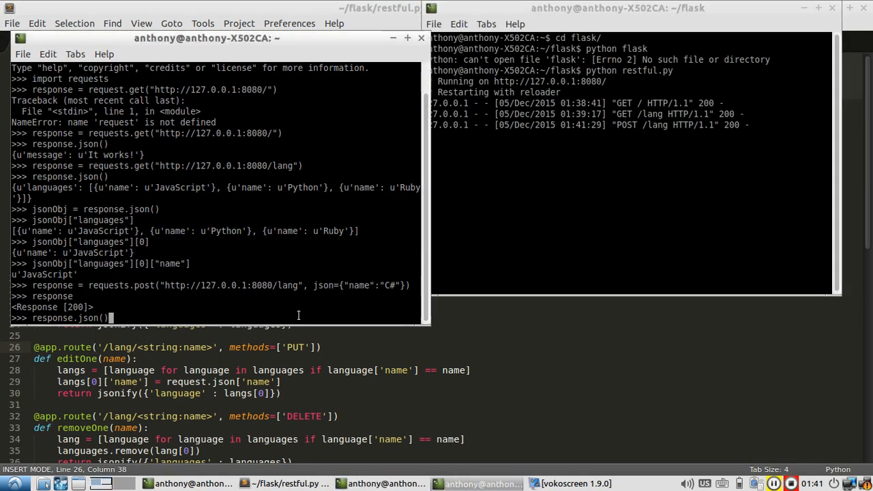
pyautogui.press('Return')
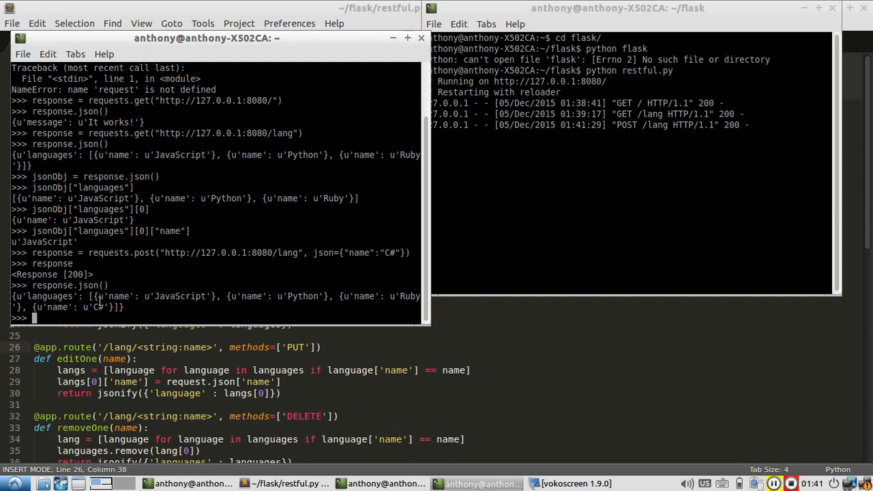
pyautogui.moveTo(262, 292)
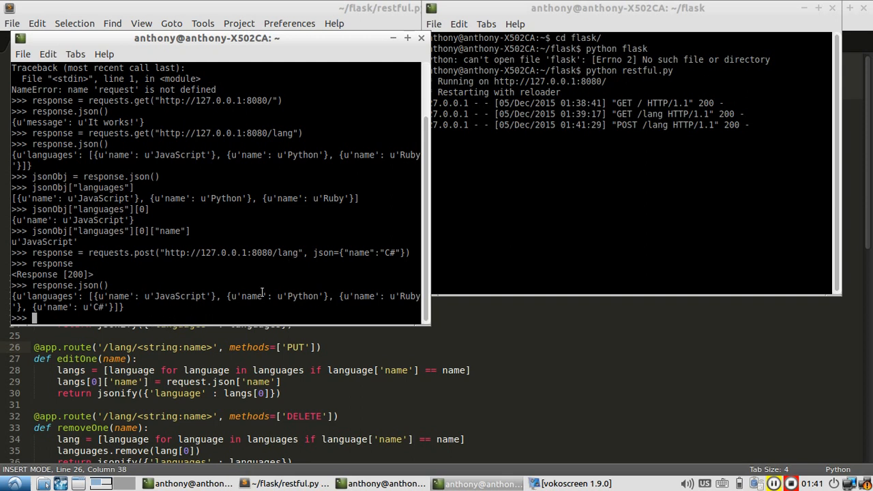
pyautogui.moveTo(229, 321)
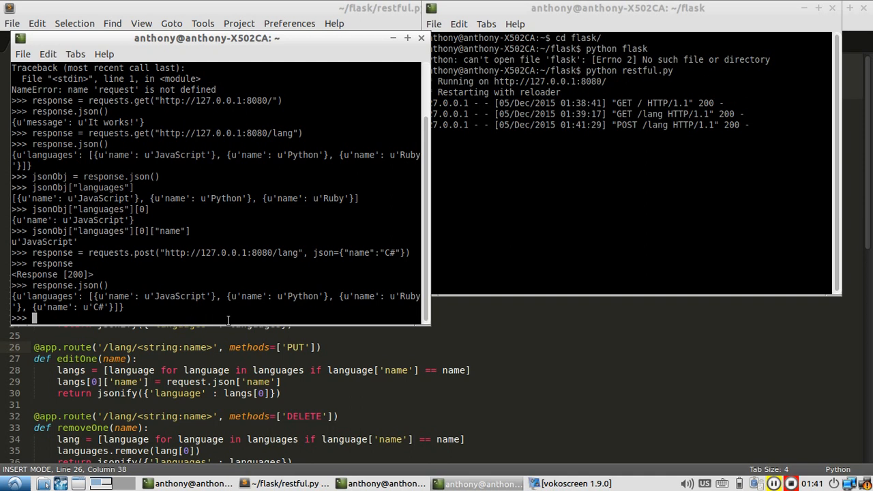